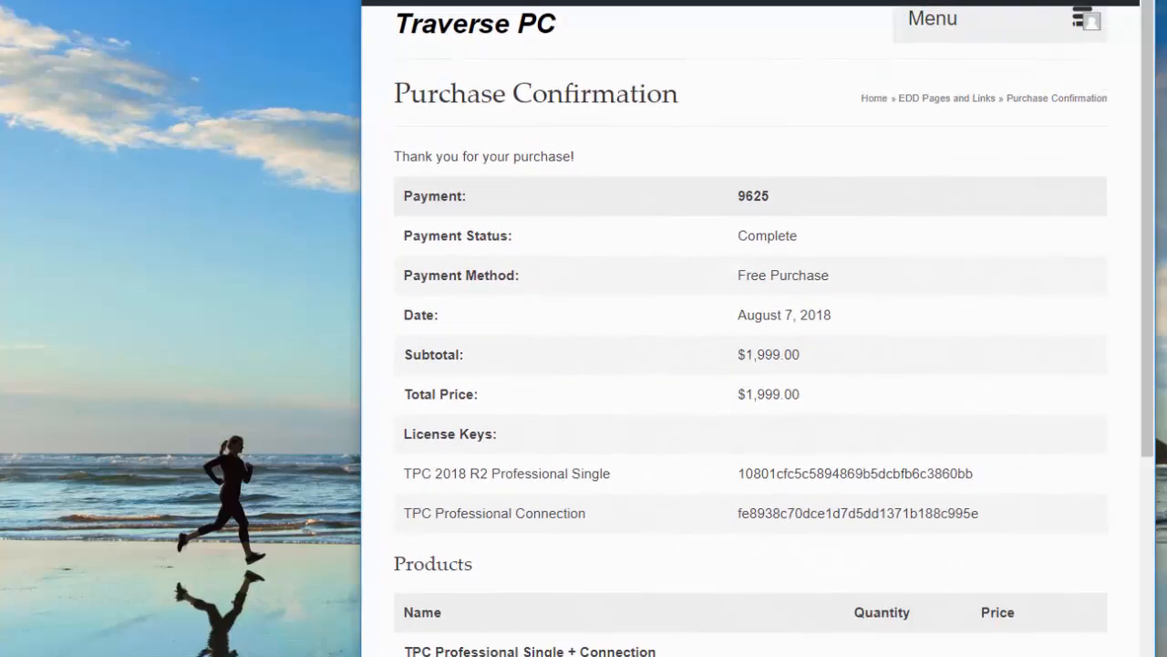
- Scroll the purchase confirmation to the TPC 2018 R2 Professional Single license key and copy it
scroll("down", 3)
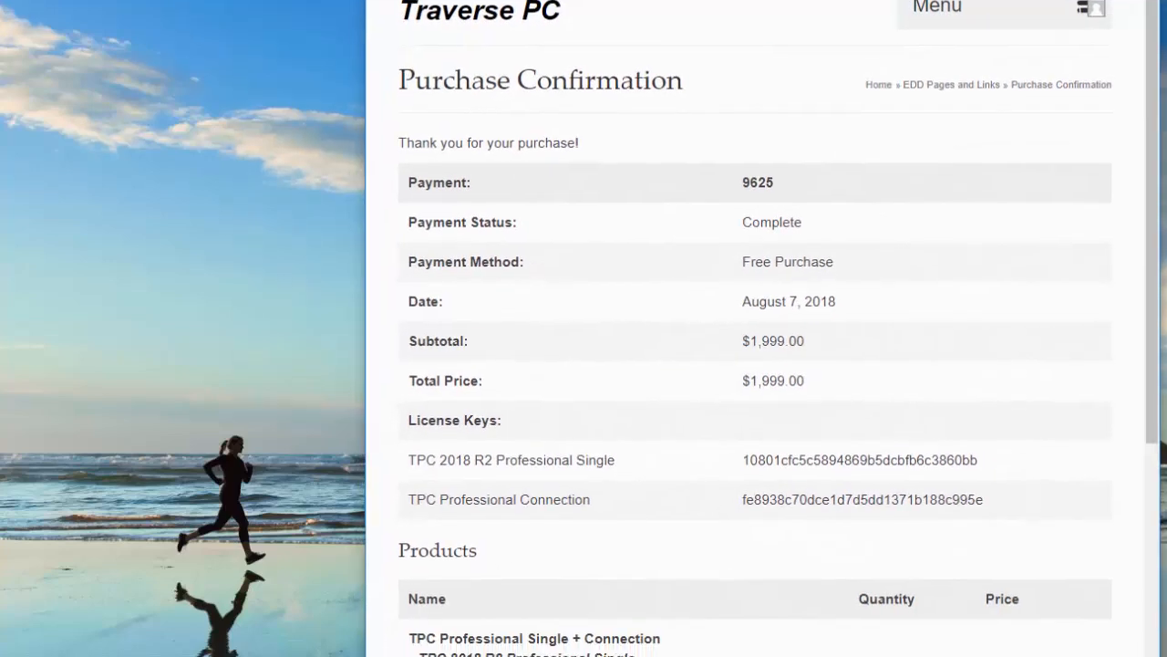
mouse_move(807, 330)
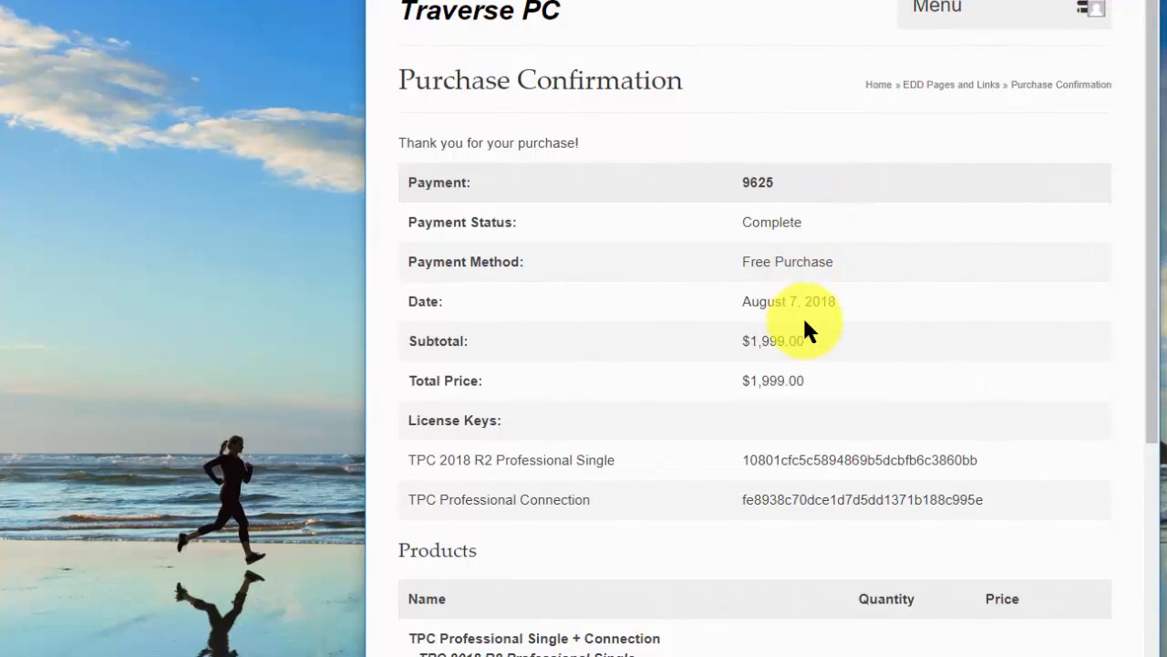
scroll("down", 3)
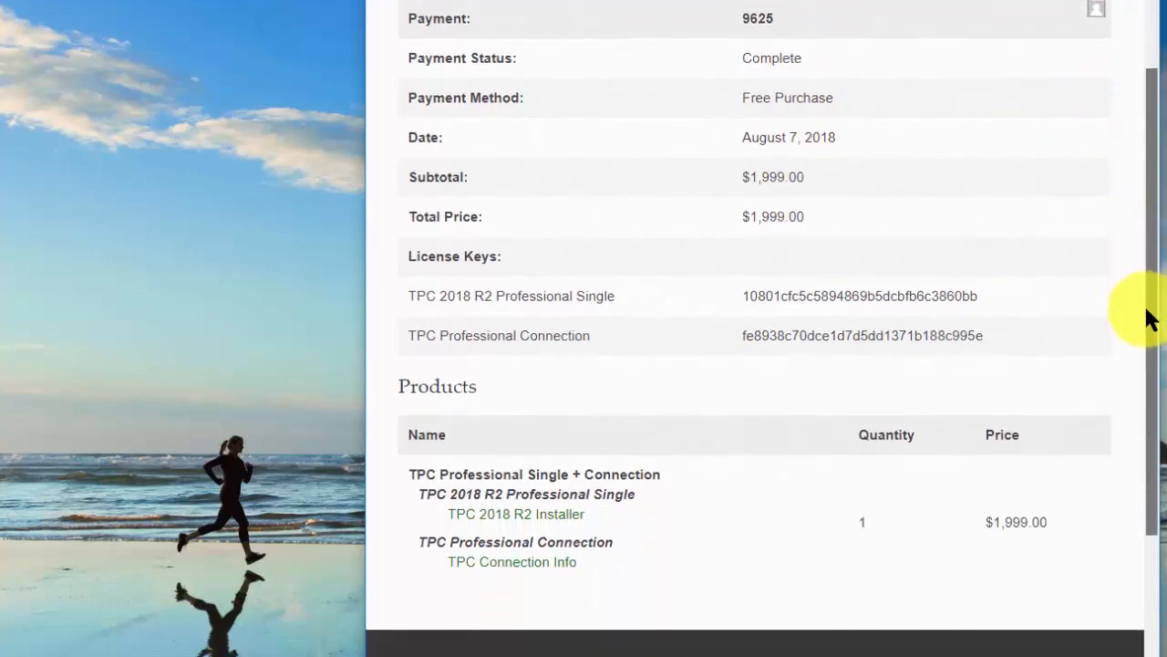
mouse_move(529, 525)
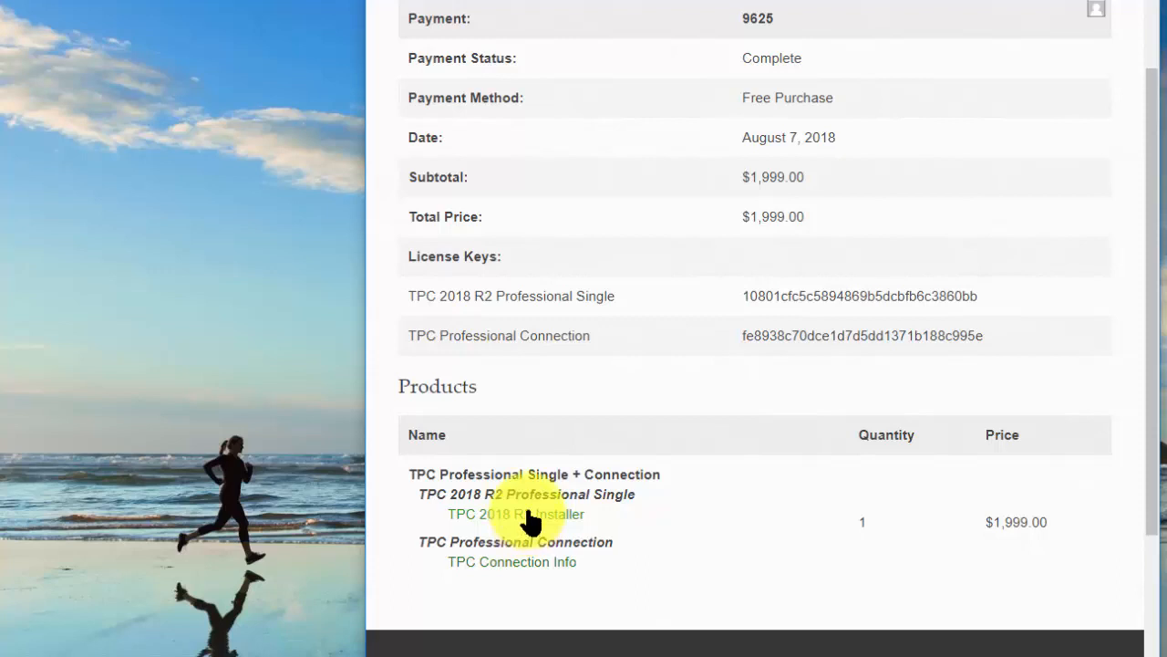
mouse_move(456, 335)
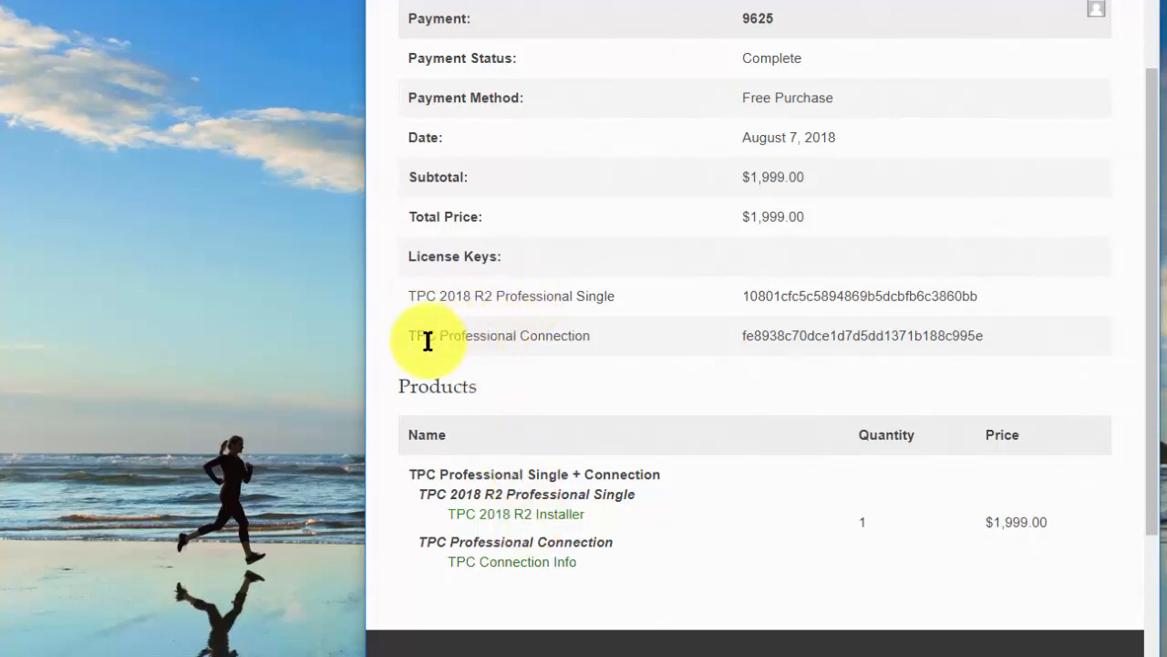
mouse_move(547, 339)
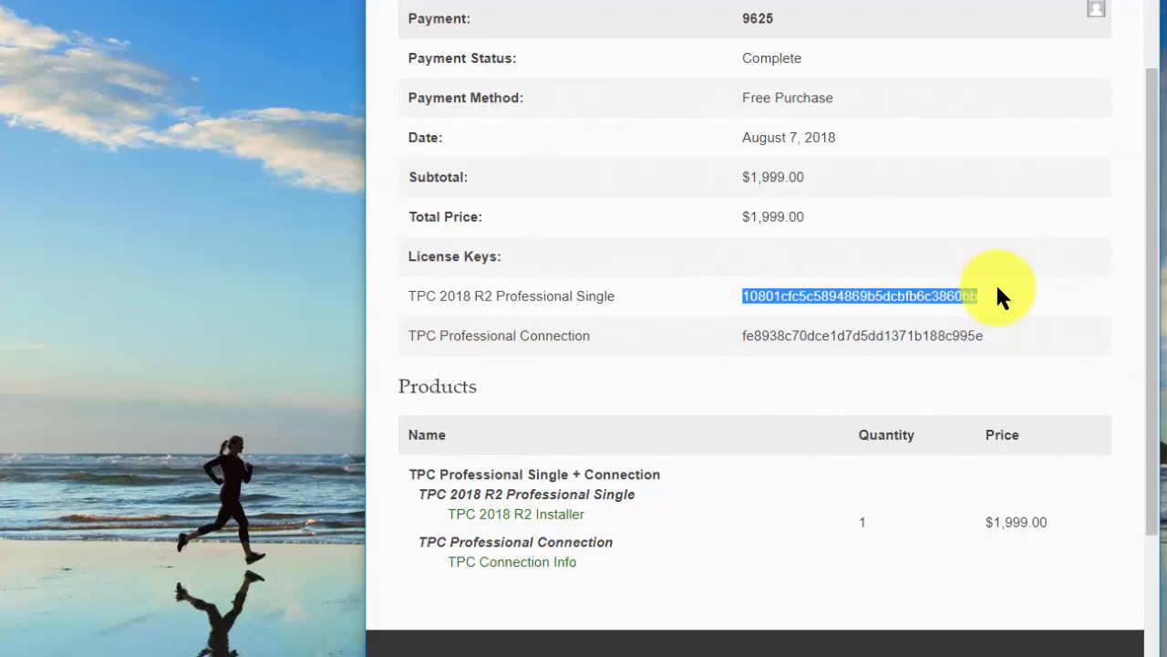
mouse_move(702, 354)
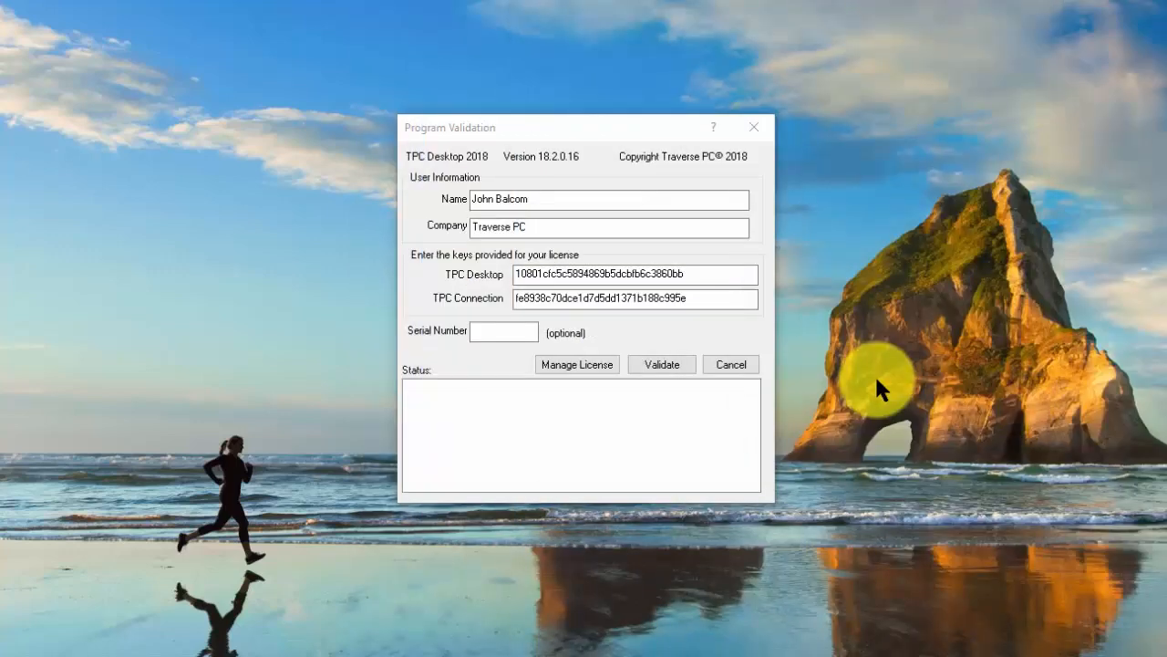
- Check the pasted TPC Desktop license key in the Program Validation form, including its end
left_click(638, 274)
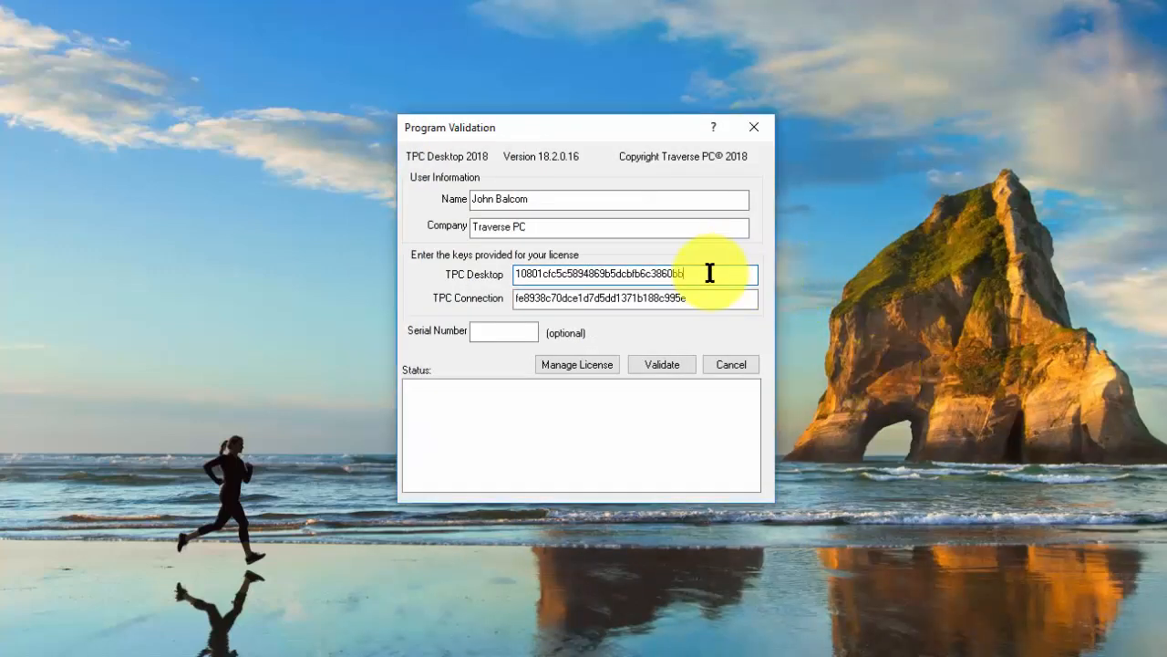
left_click(635, 300)
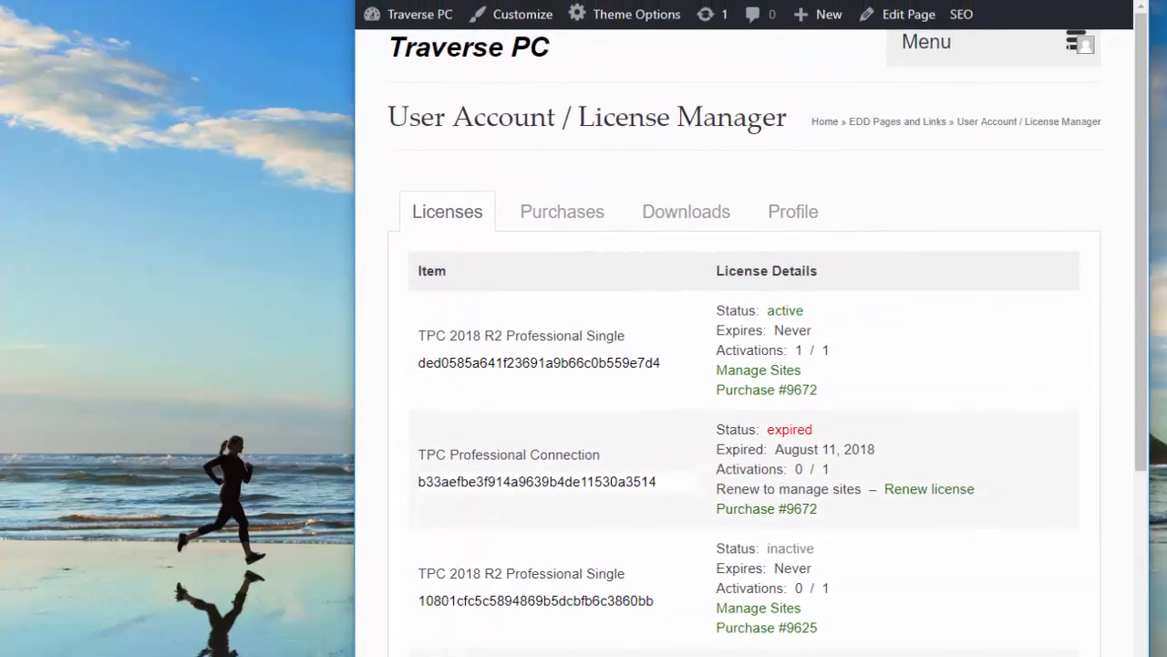
- Review the License Manager list, then show the Purchases history with orders #9672 and #9625
scroll("down", 3)
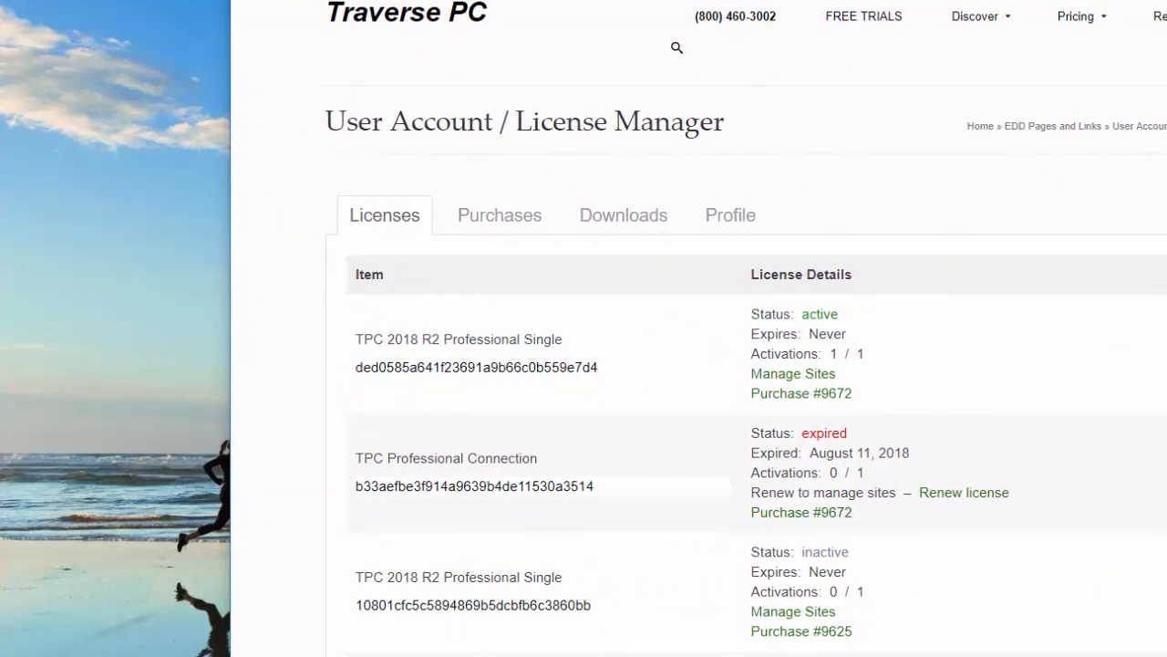
scroll("down", 3)
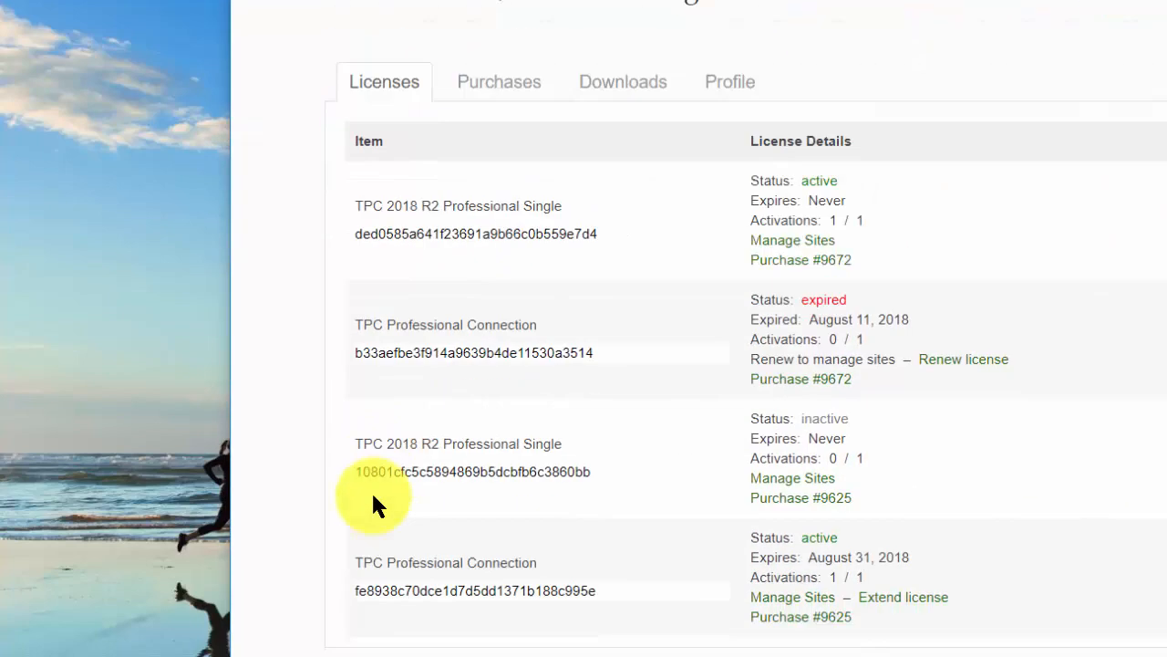
scroll("down", 3)
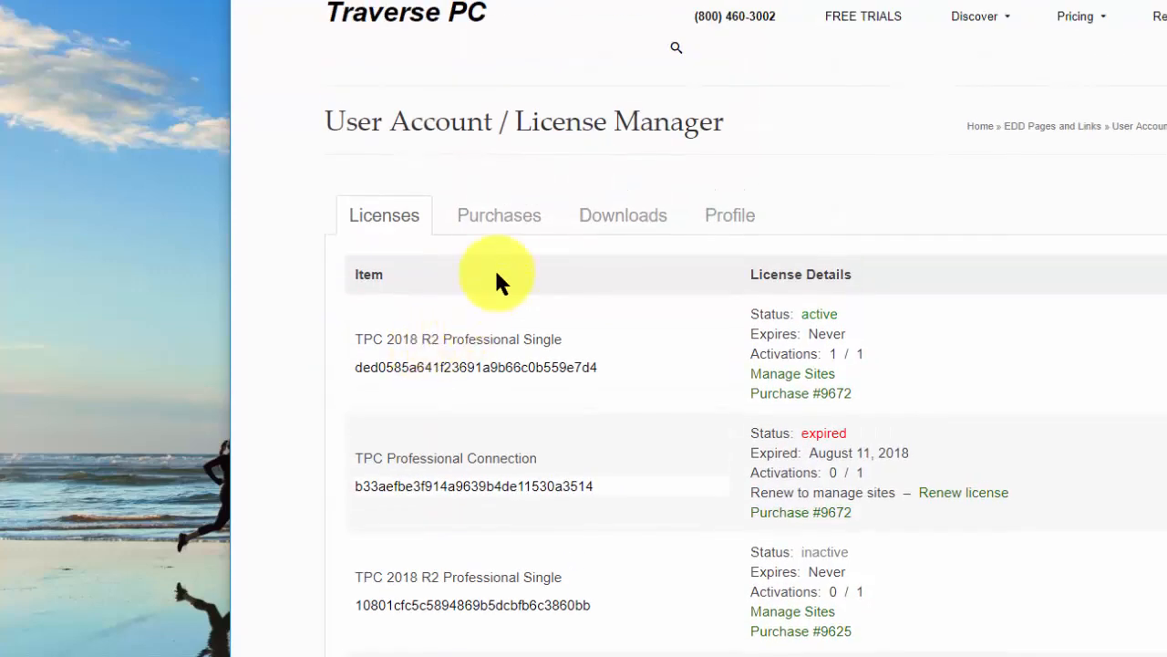
left_click(500, 215)
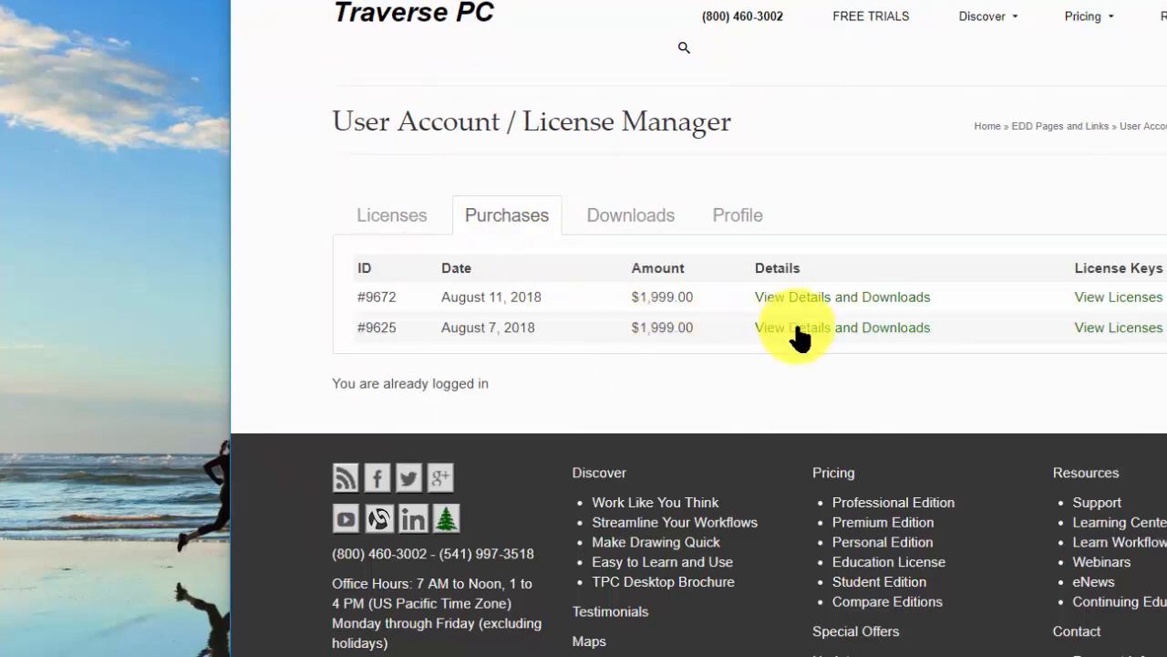
- View details for purchase #9625 and scroll to its license keys and Products section
left_click(791, 328)
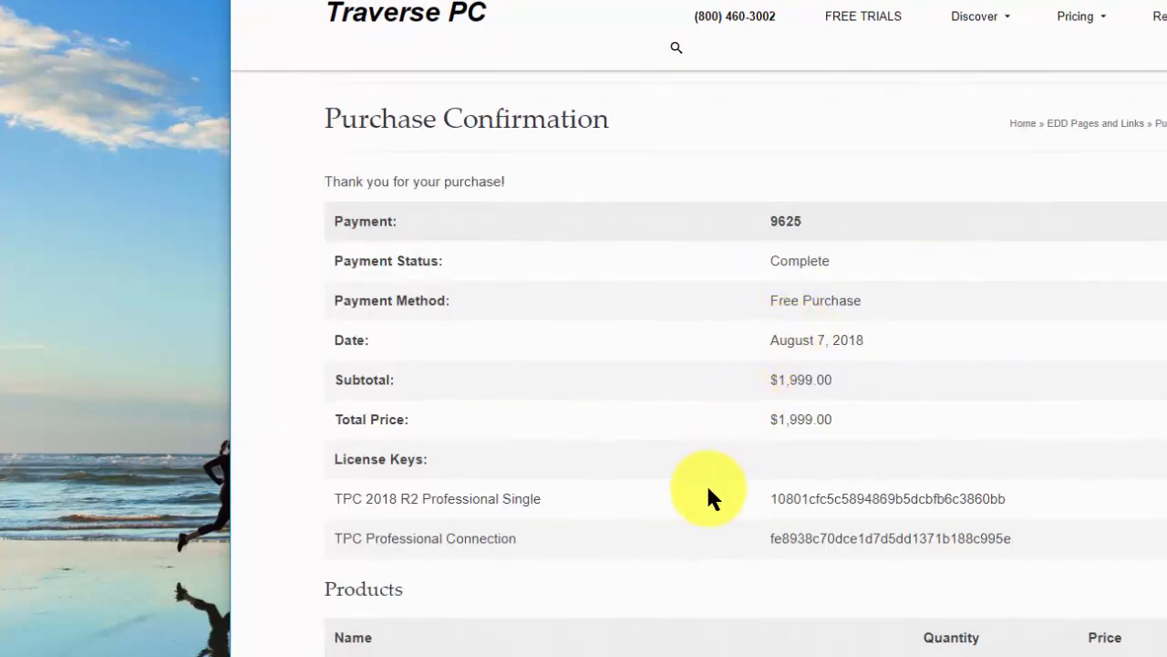
scroll("down", 3)
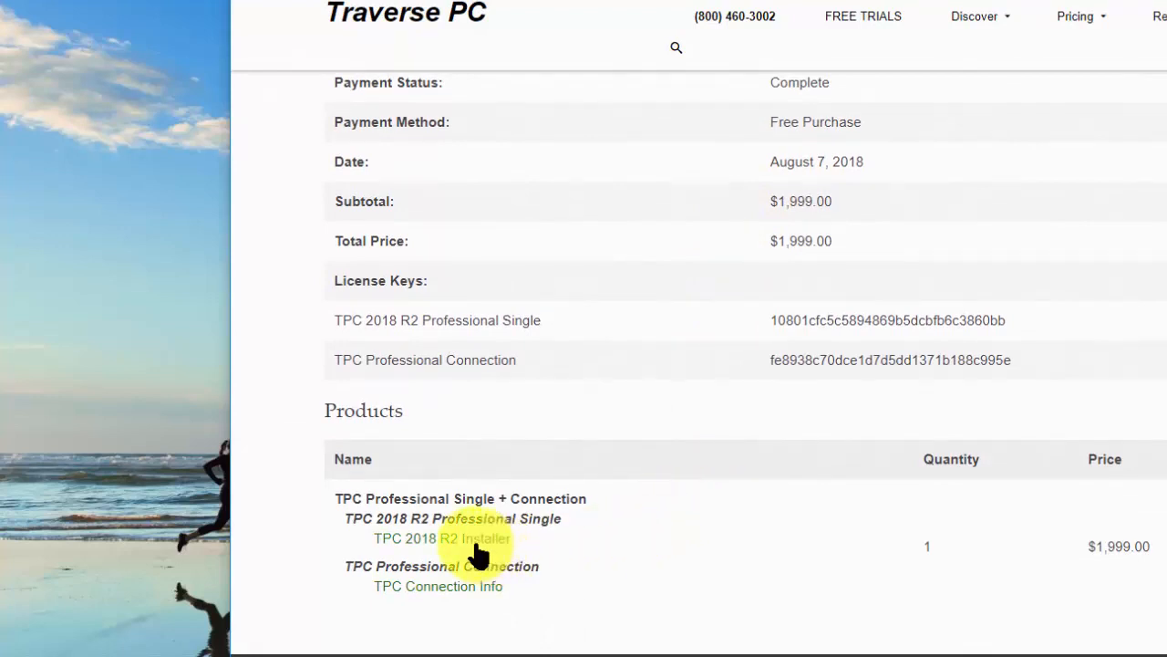
mouse_move(752, 383)
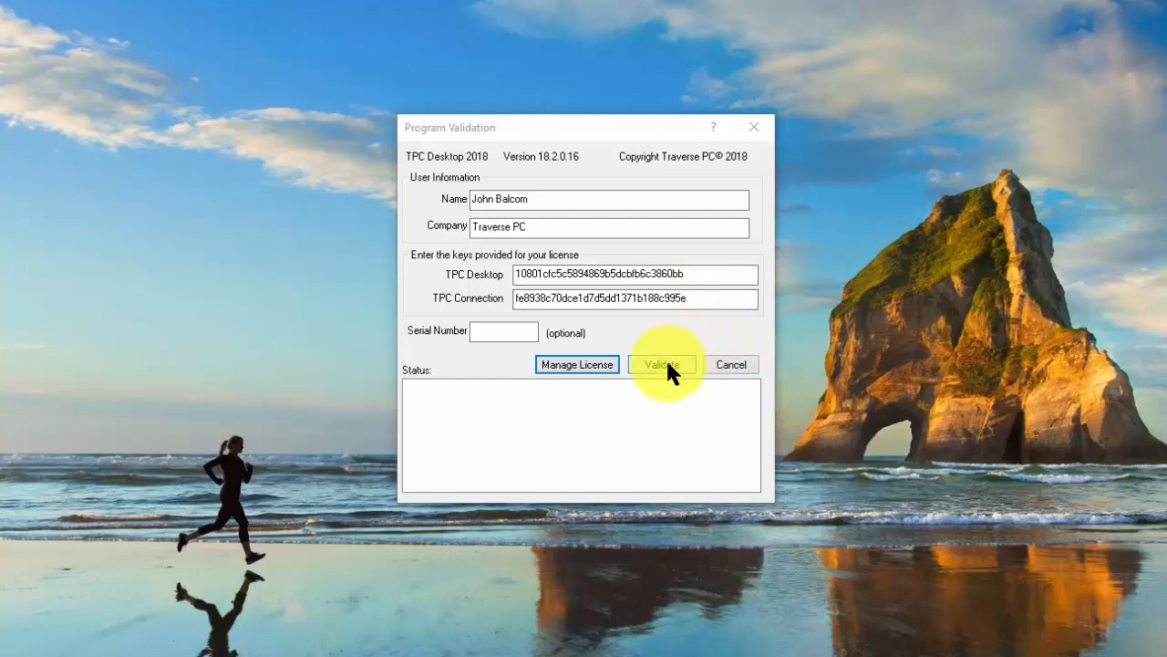
- Validate TPC Desktop 2018 with order #9625's keys, activating Professional Single (1 of 1)
left_click(660, 365)
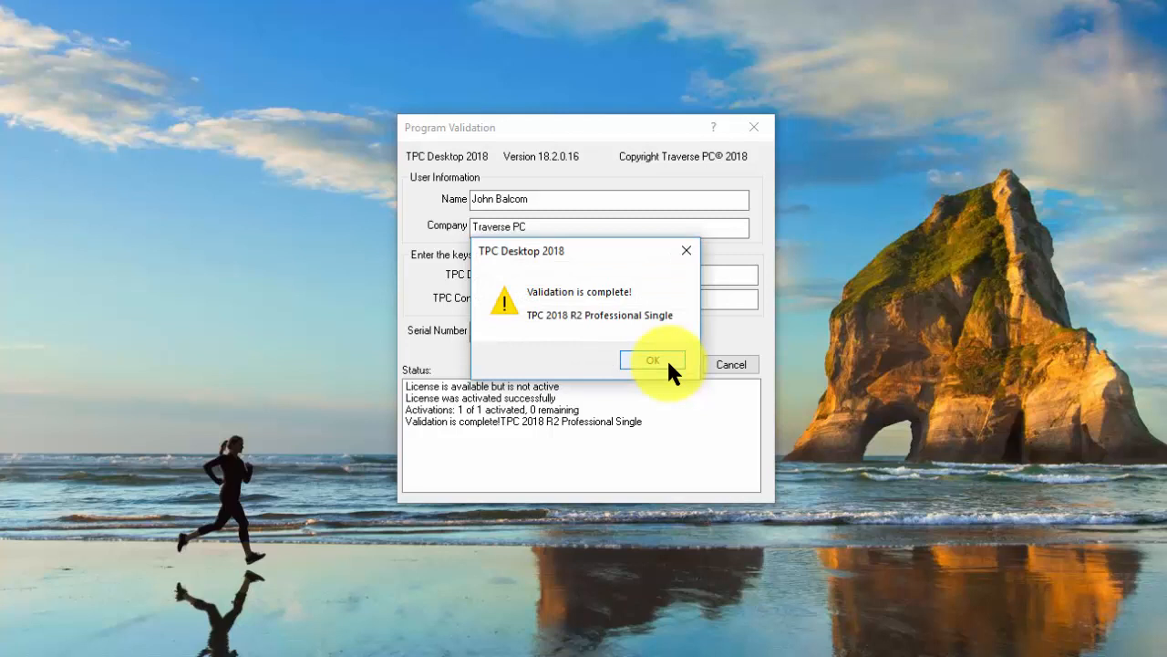
mouse_move(465, 452)
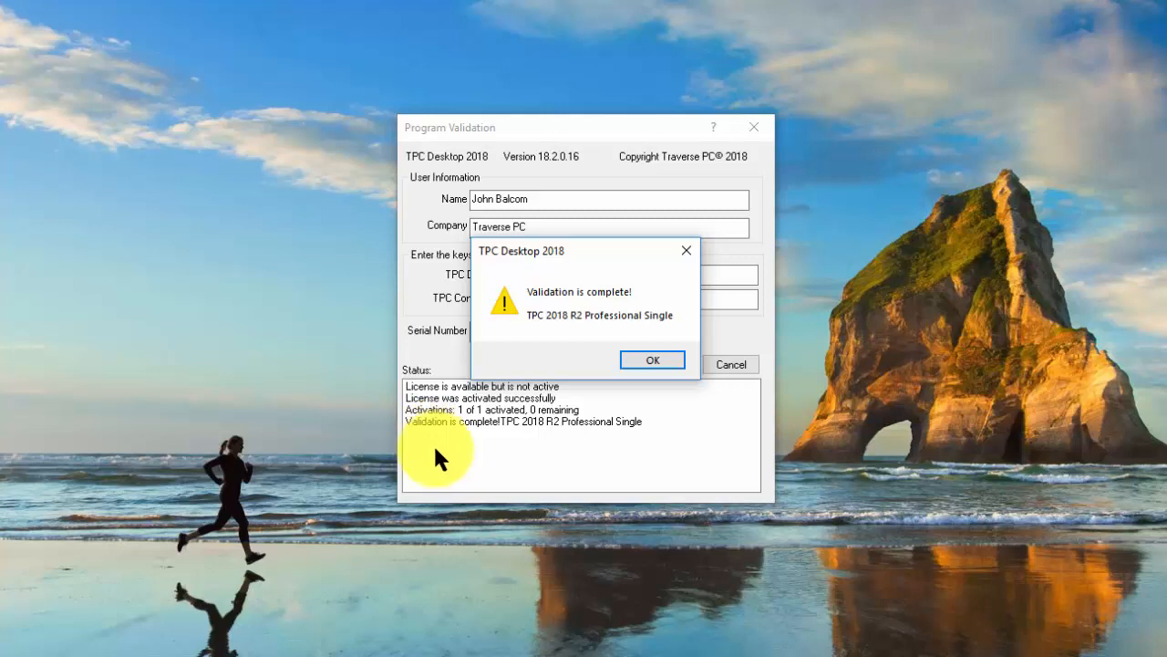
mouse_move(452, 405)
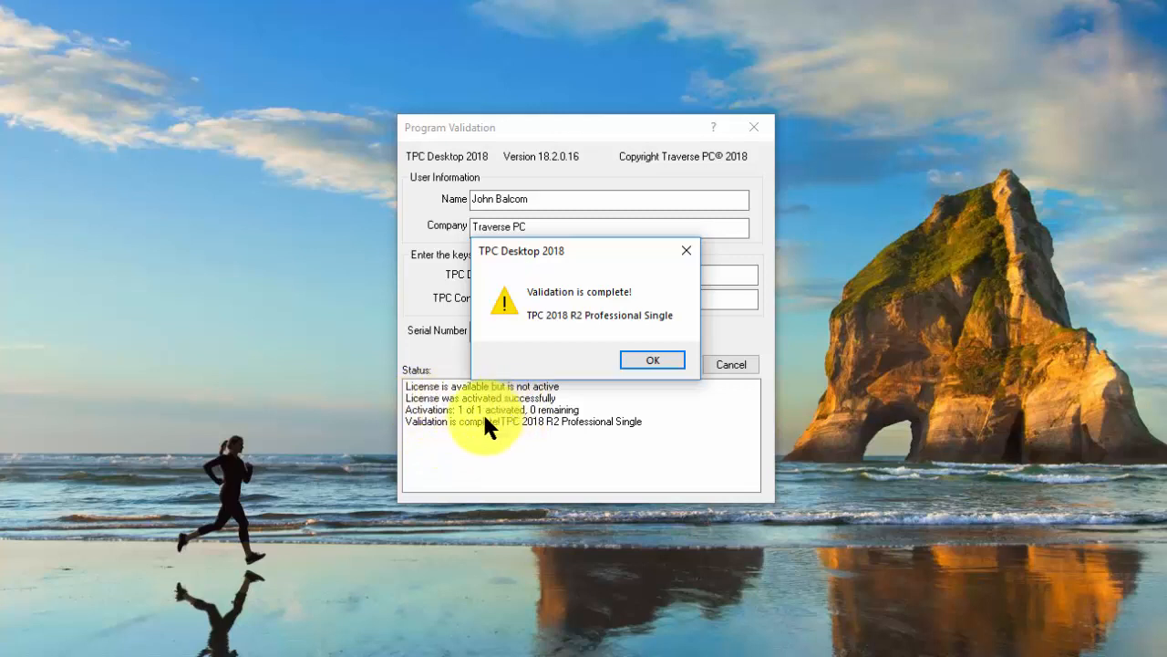
mouse_move(496, 423)
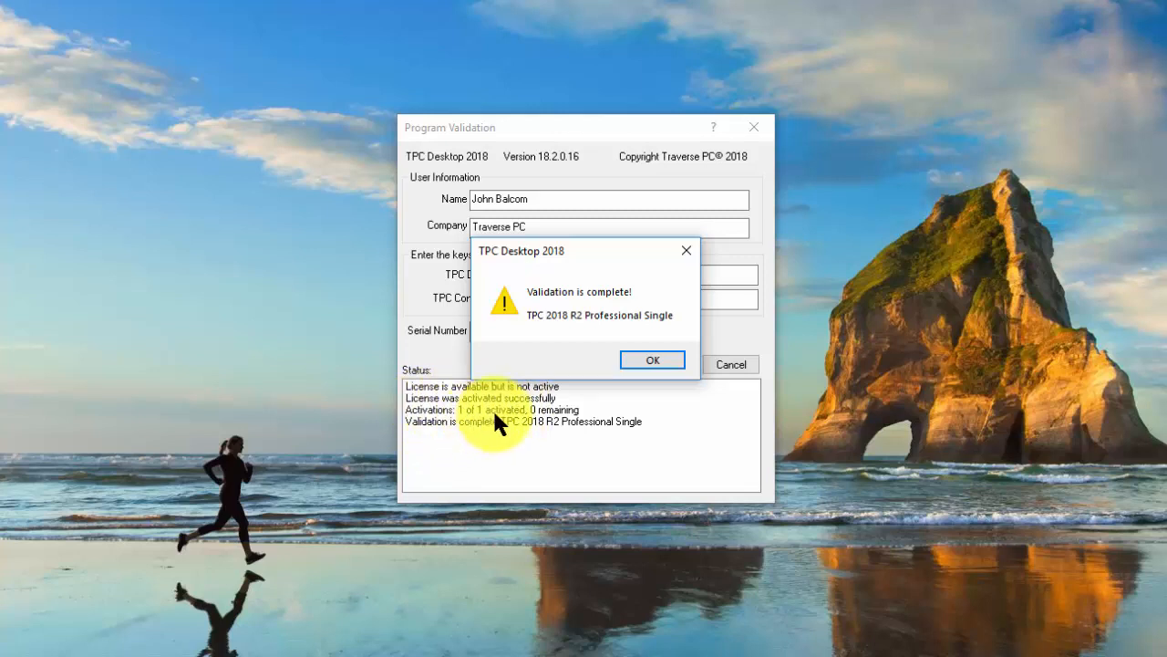
mouse_move(484, 423)
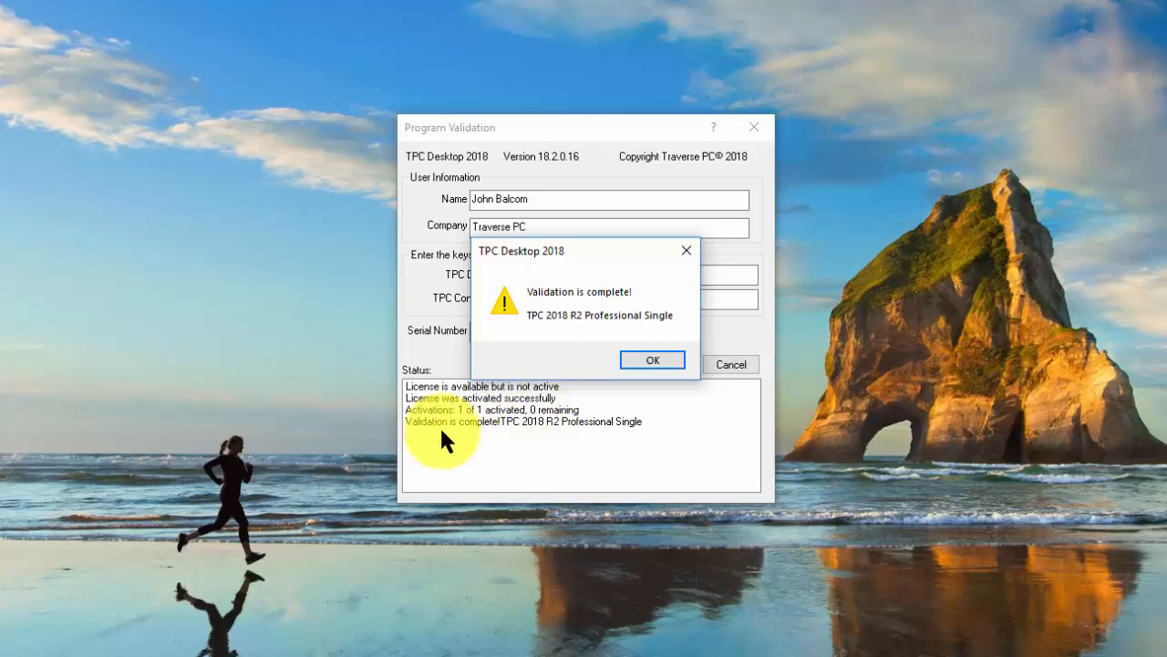
mouse_move(574, 443)
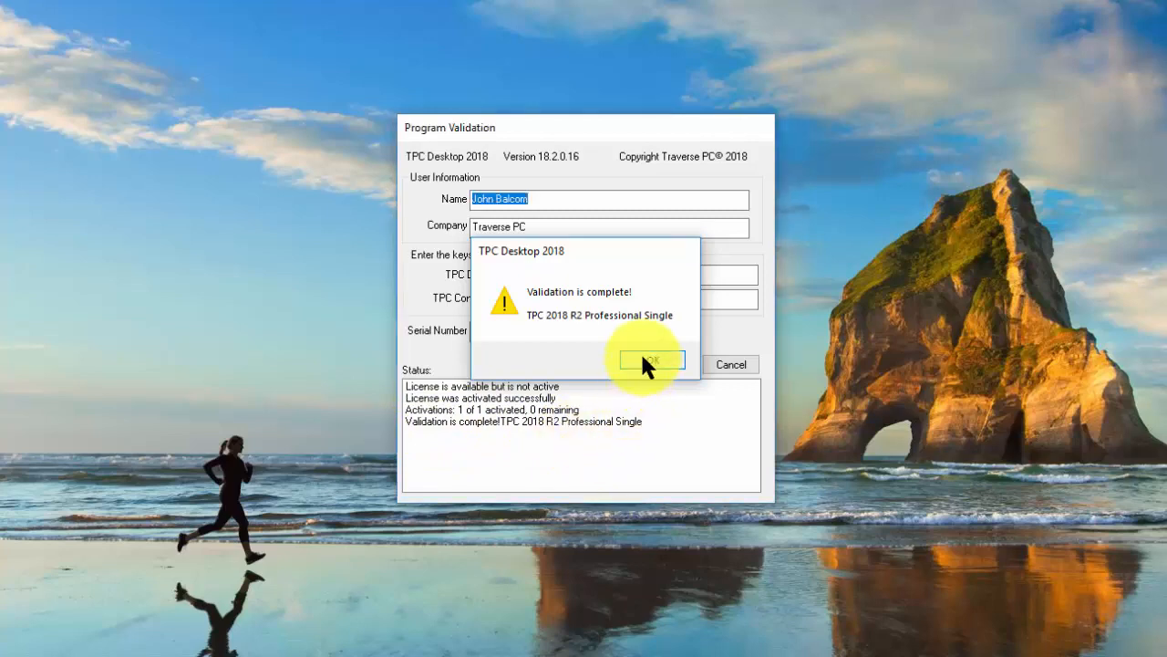
- Acknowledge the validation-complete message to reveal the Professional license in the Tasks pane
left_click(651, 359)
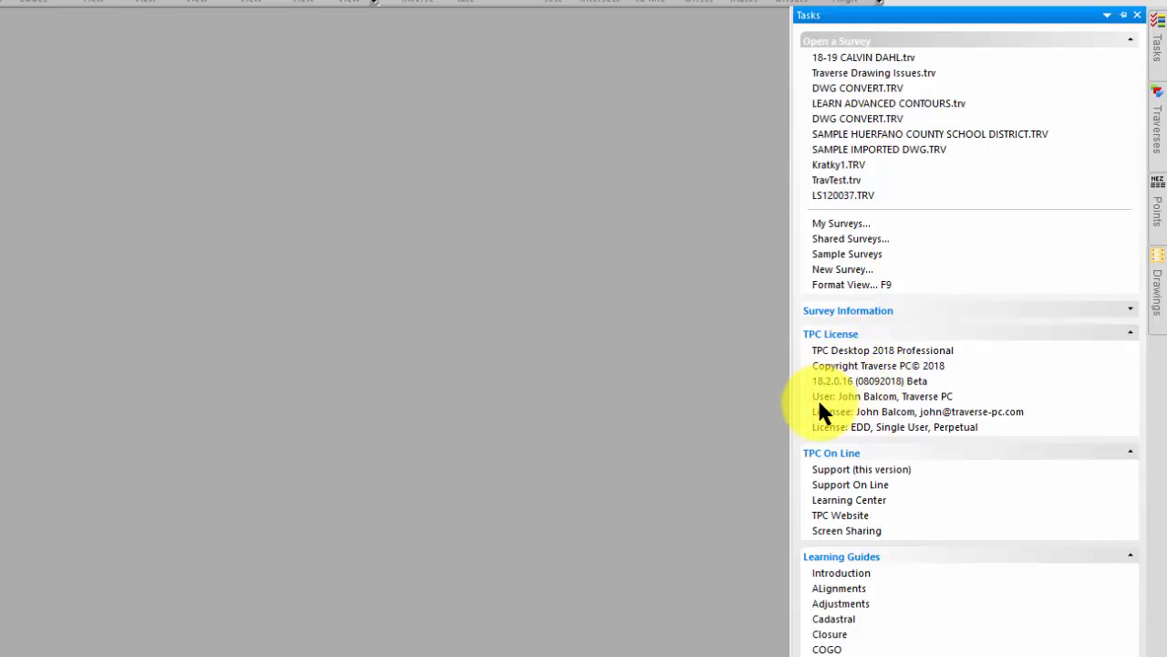
mouse_move(928, 405)
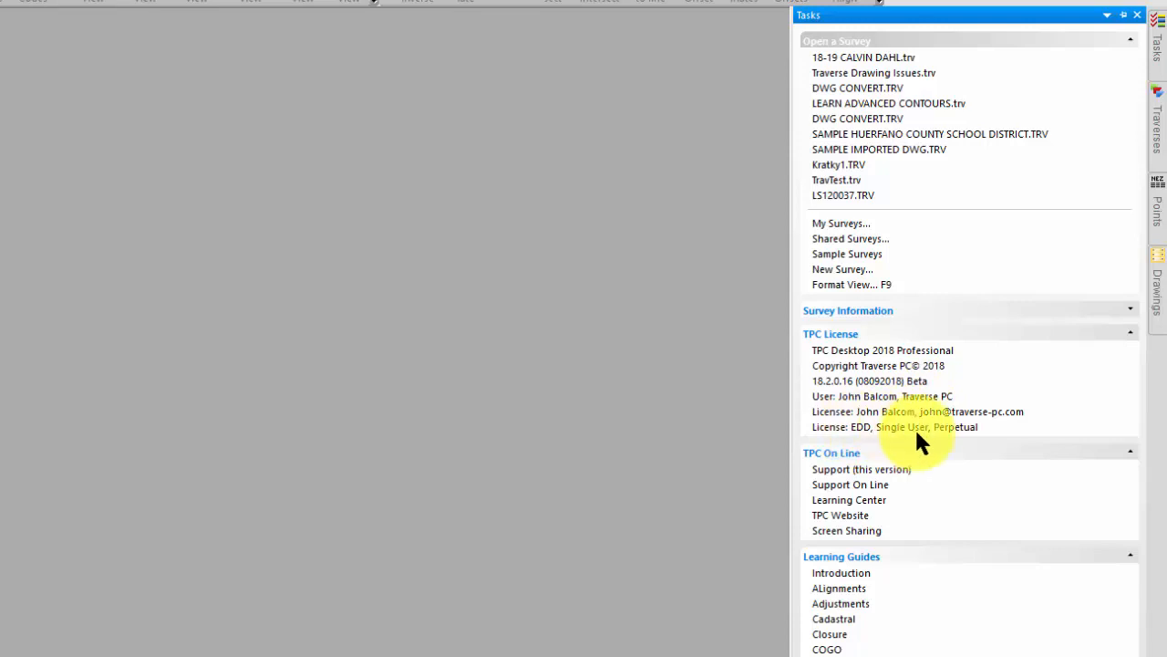
mouse_move(718, 509)
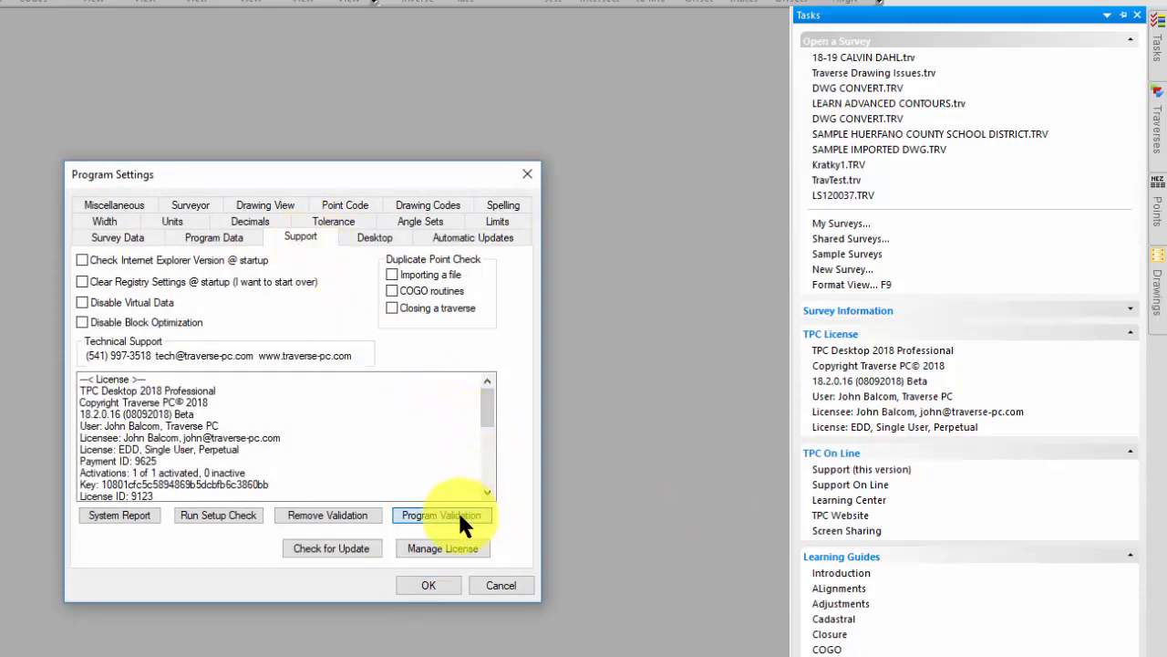
- Reopen Program Validation from the Support tab and cancel back to the license and payment ID 9625 info
left_click(441, 514)
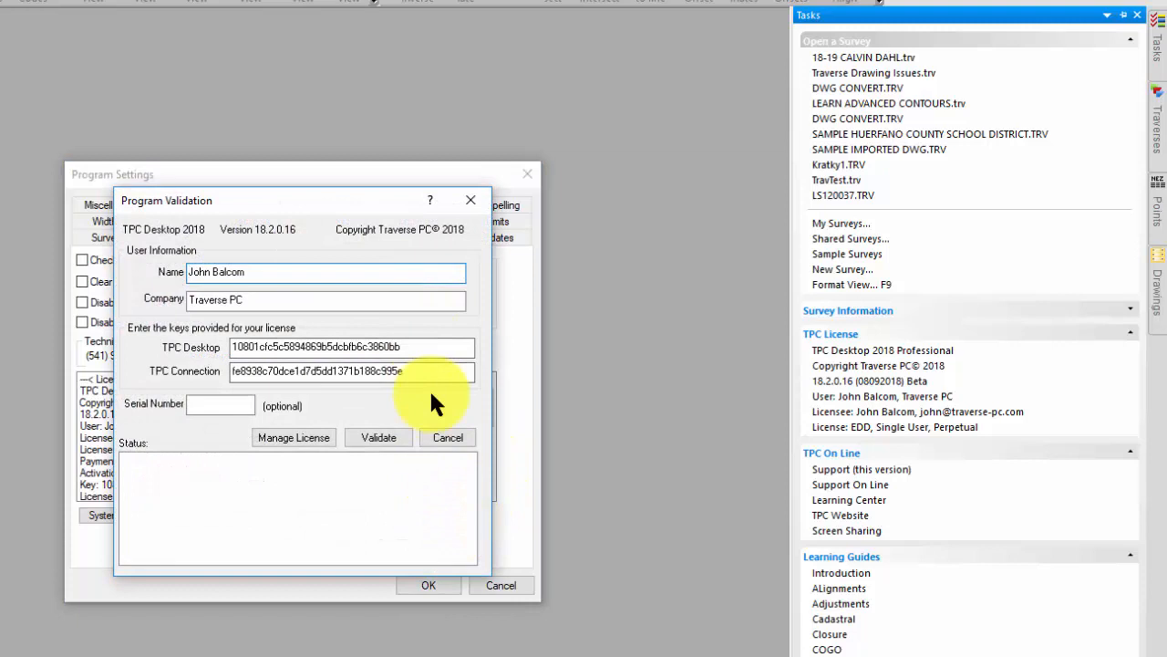
left_click(449, 438)
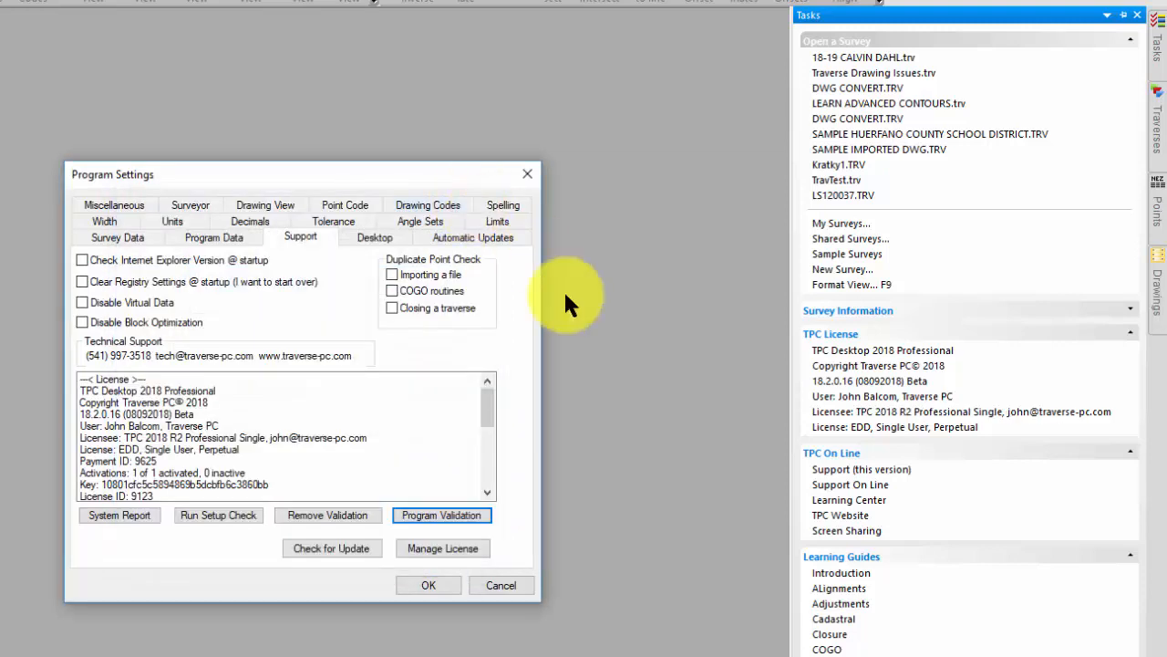
mouse_move(441, 547)
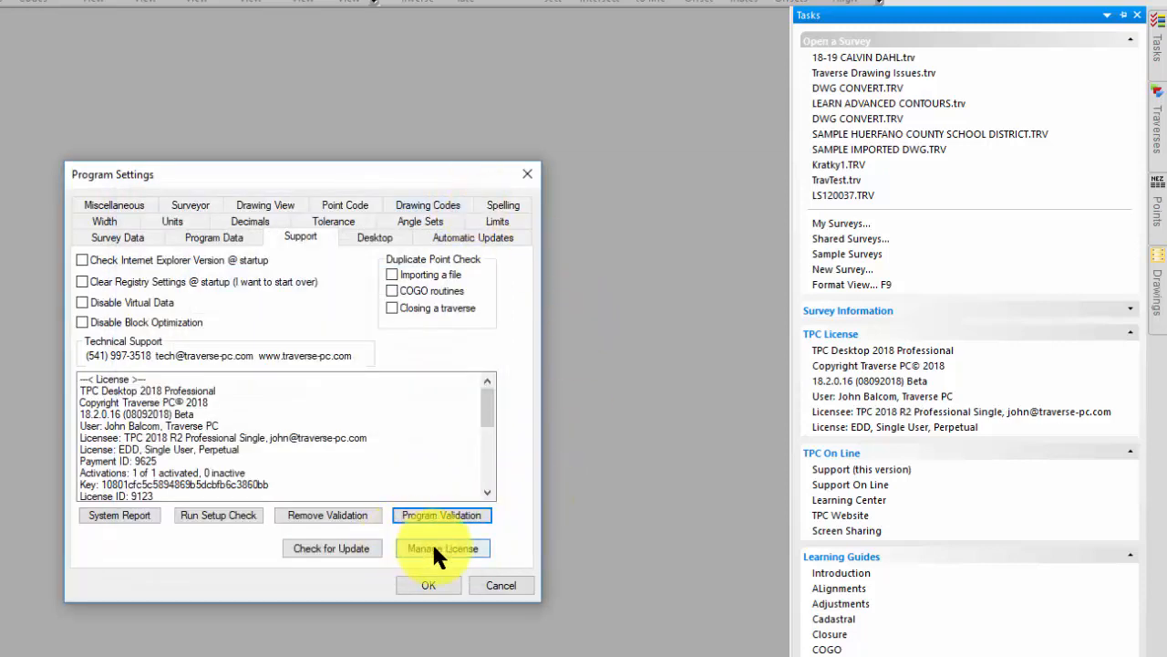